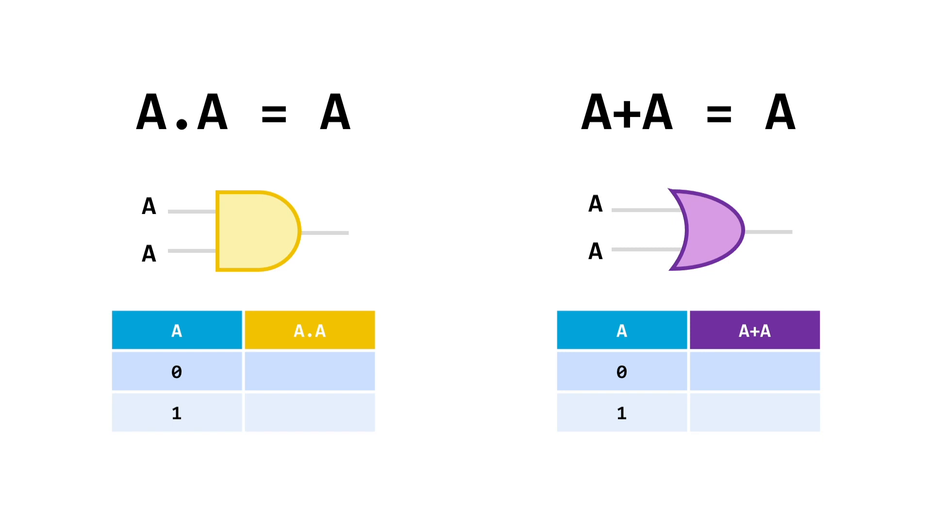
left_click(176, 372)
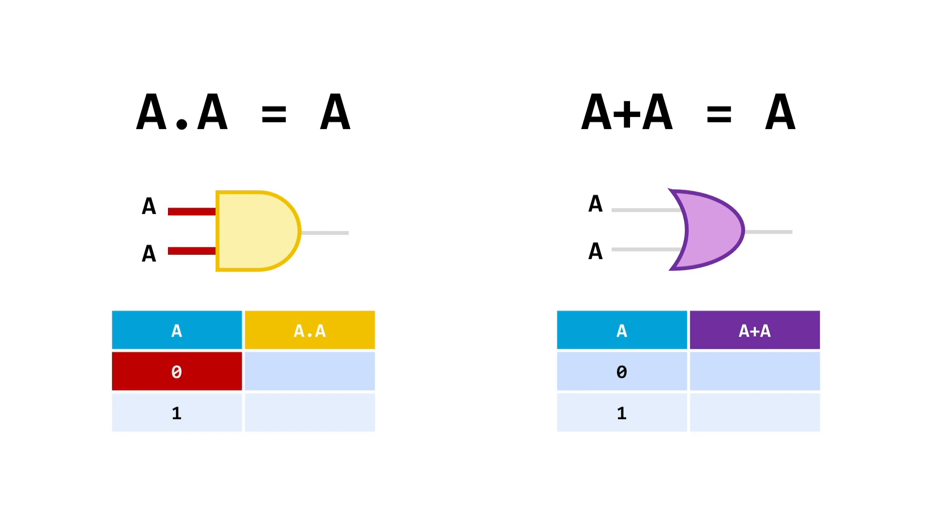